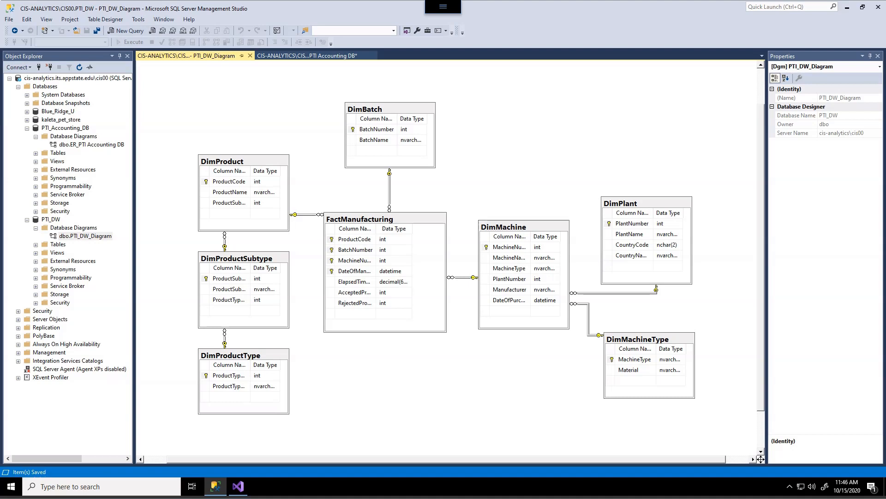
{"action": "mouse_move", "coordinate": [441, 326]}
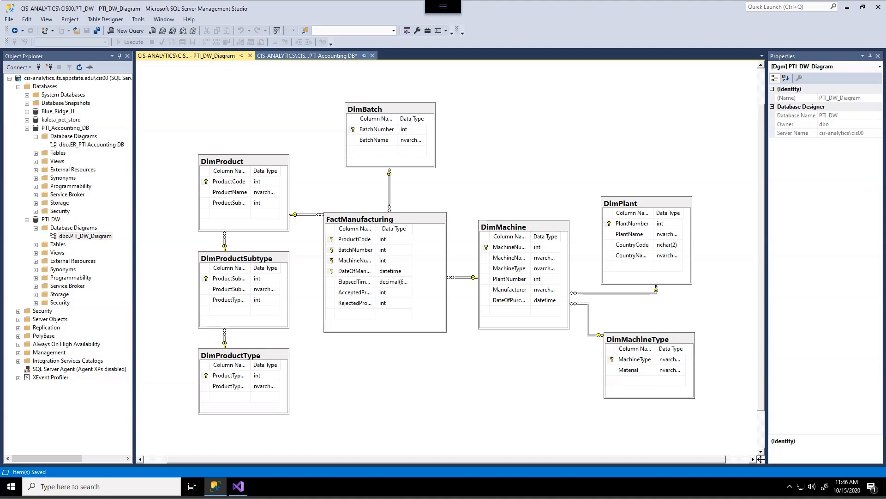
- Revisit the PTI_DW star schema diagram, then return to the ER_PTI Accounting DB diagram
{"action": "left_click", "coordinate": [305, 56]}
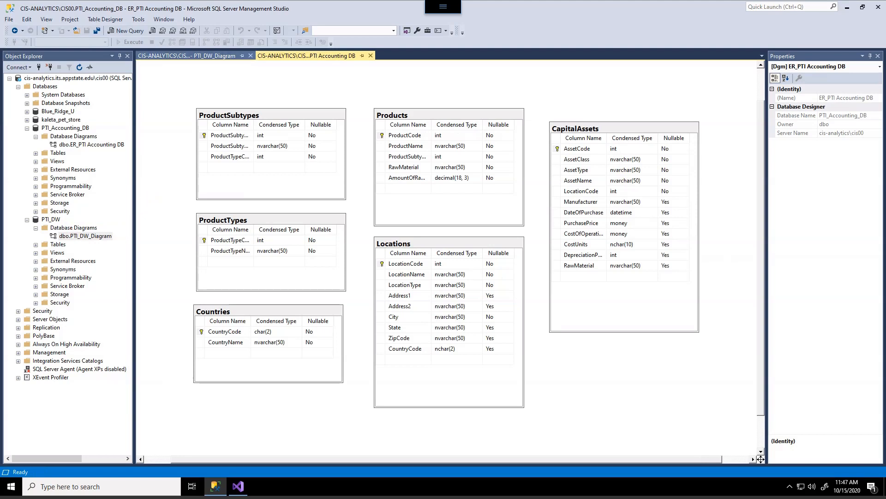
{"action": "left_click", "coordinate": [186, 56]}
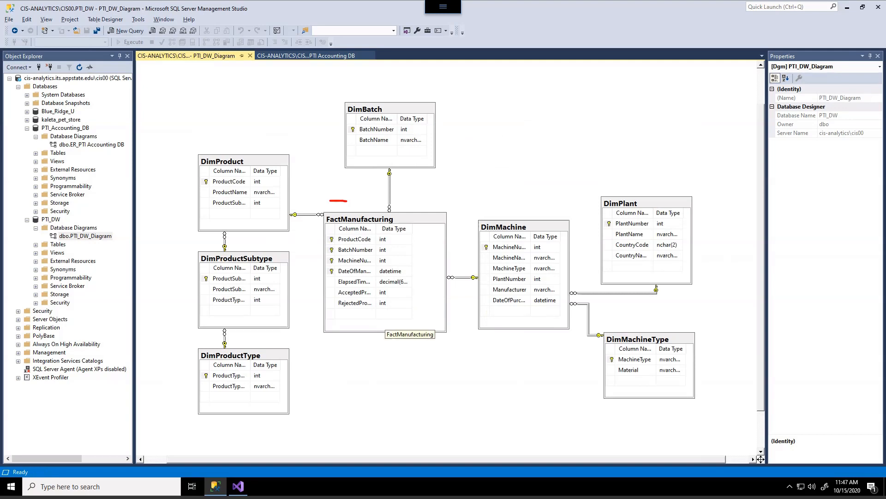
{"action": "left_click_drag", "start_coordinate": [345, 201], "coordinate": [373, 370]}
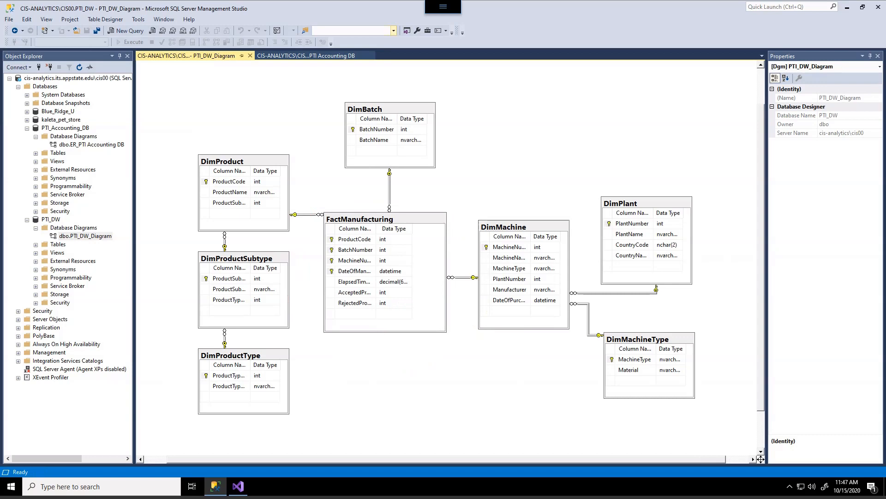
{"action": "left_click", "coordinate": [307, 55]}
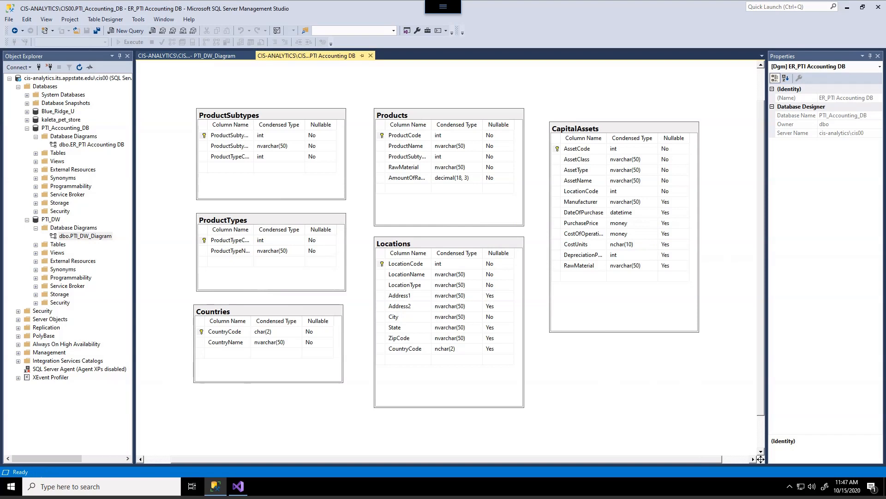
- Compare the PTI_DW and accounting diagrams, then minimize Management Studio
{"action": "double_click", "coordinate": [406, 284]}
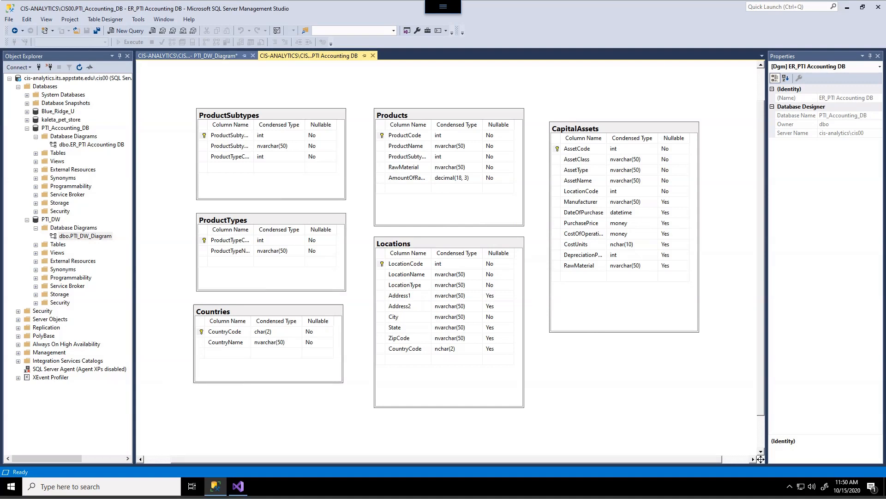
{"action": "left_click", "coordinate": [186, 54]}
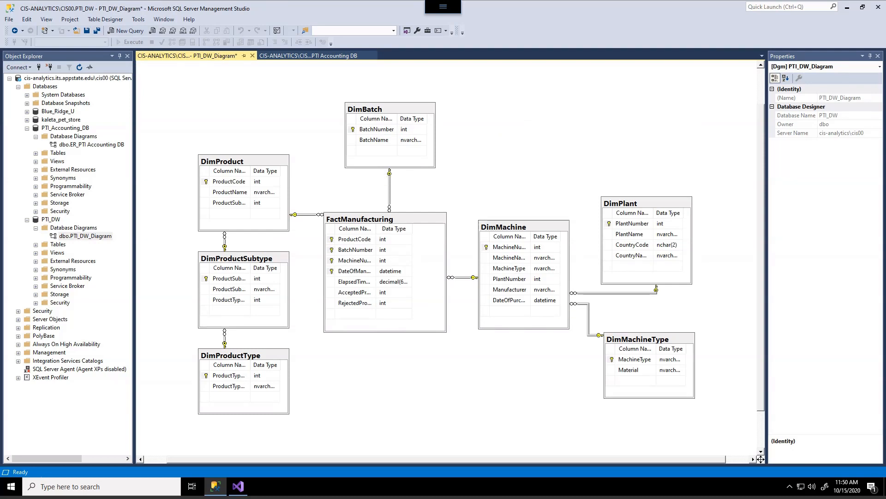
{"action": "left_click", "coordinate": [308, 55]}
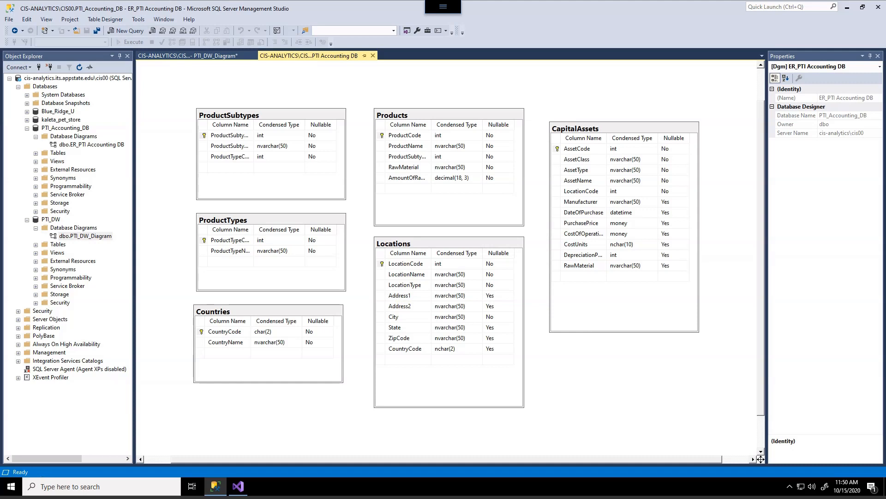
{"action": "left_click", "coordinate": [187, 55]}
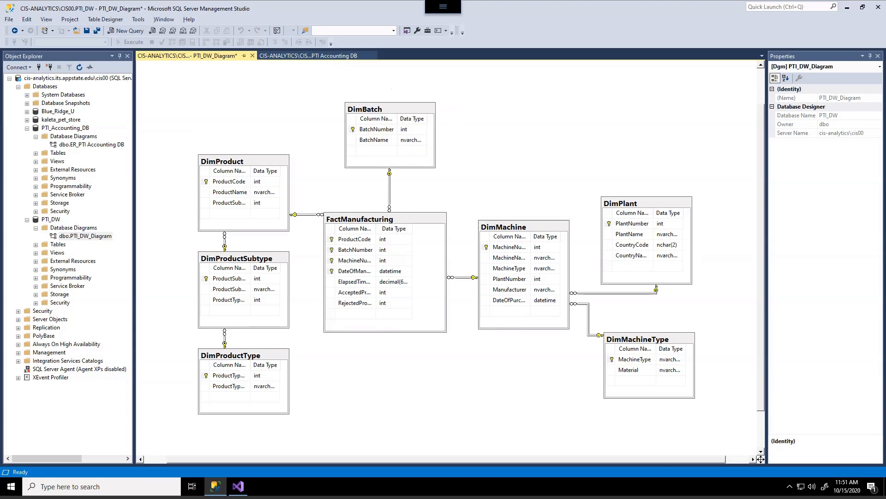
{"action": "left_click", "coordinate": [308, 56]}
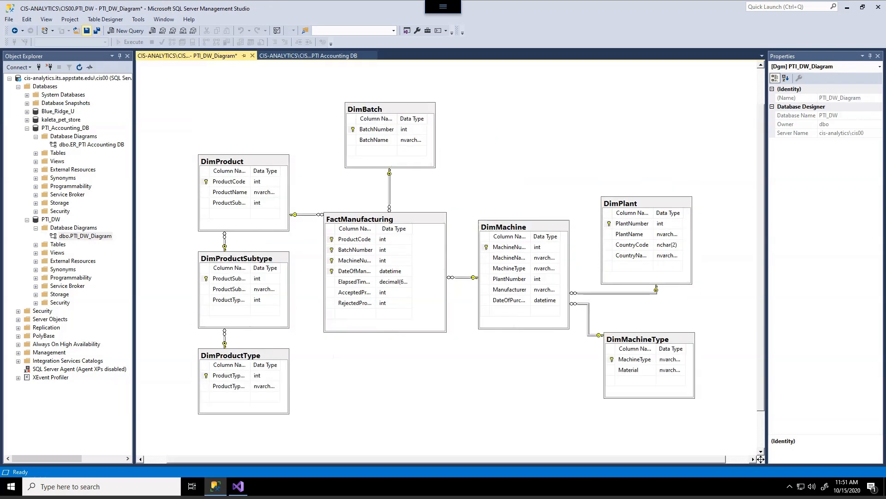
{"action": "left_click", "coordinate": [86, 30]}
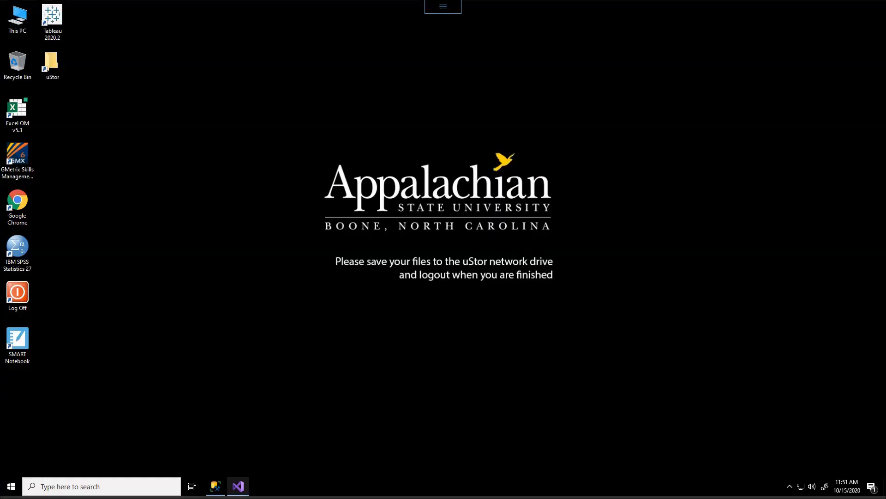
- Launch Visual Studio 2019 from the taskbar
{"action": "left_click", "coordinate": [237, 487]}
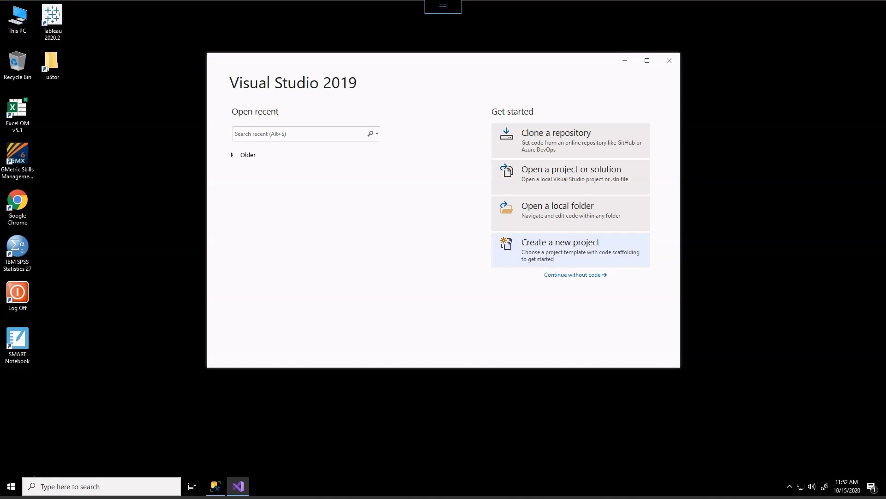
- Start a new project and scroll to the Integration Services Project template
{"action": "left_click", "coordinate": [560, 242]}
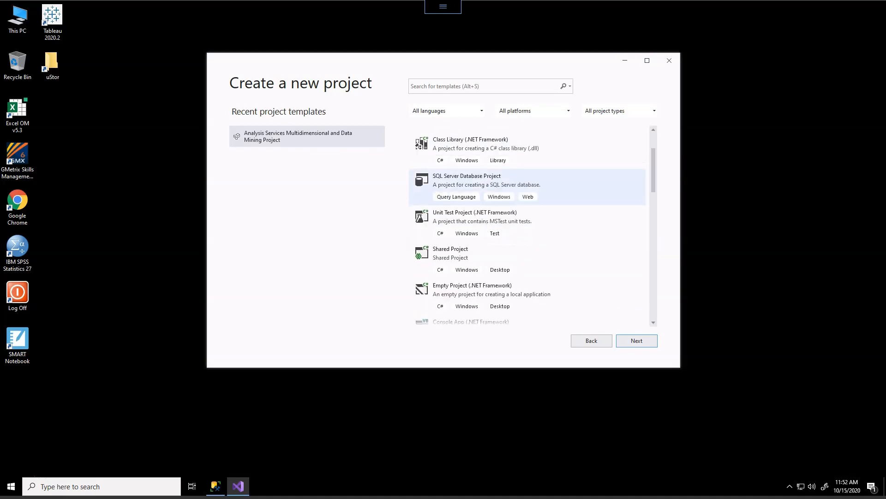
{"action": "scroll", "scroll_direction": "down", "scroll_amount": 3}
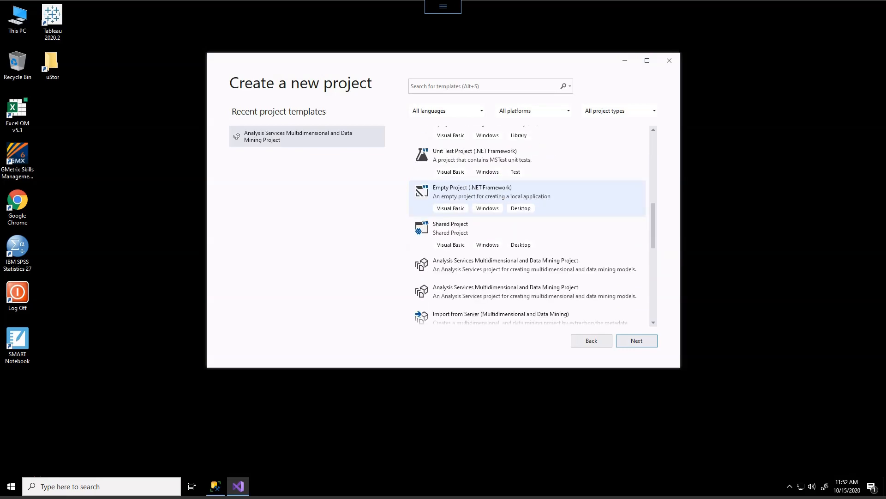
{"action": "scroll", "scroll_direction": "down", "scroll_amount": 3}
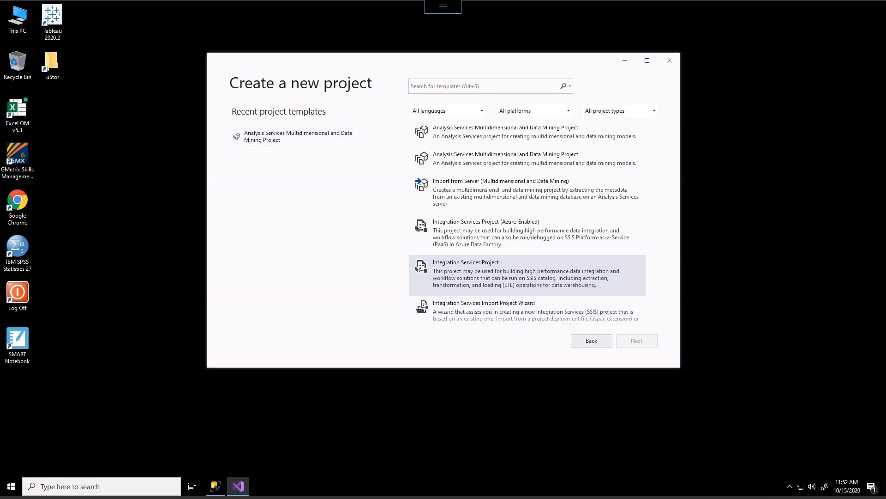
- Name the project kaleta_PTI_DataLoad_exDD and browse for its location folder
{"action": "left_click", "coordinate": [637, 340]}
{"action": "type", "text": "kaleta_PTI_"}
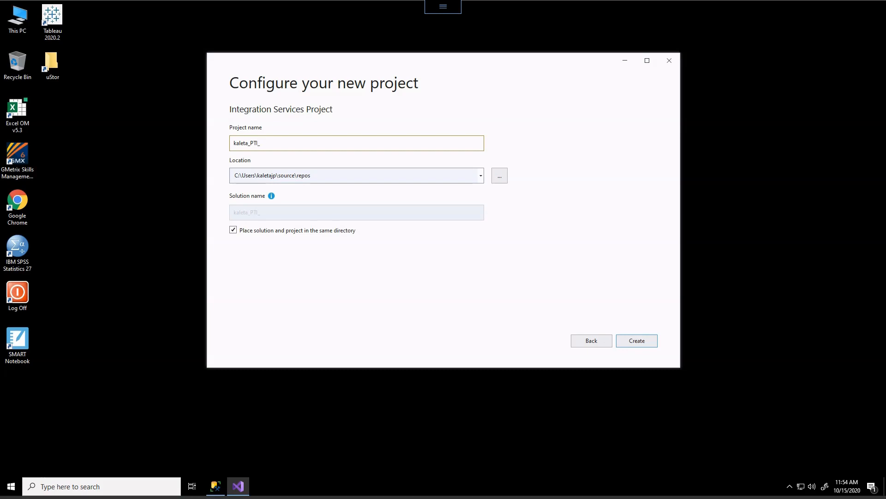
{"action": "type", "text": "Data"}
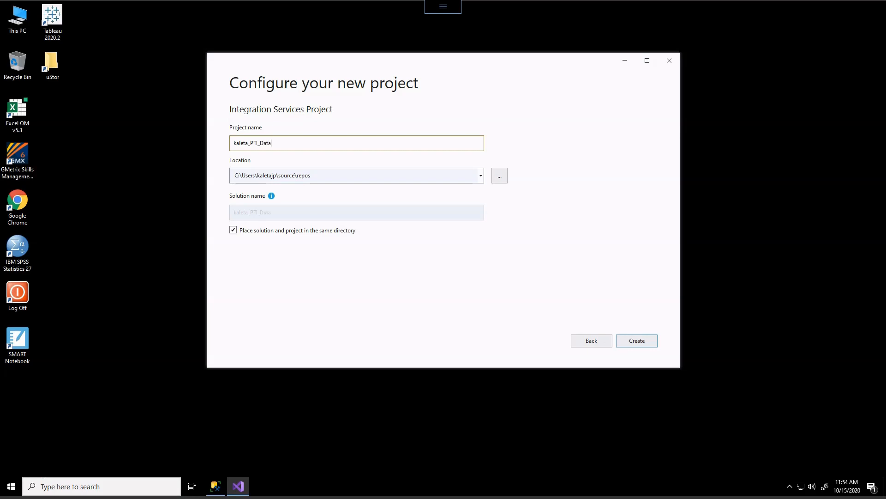
{"action": "type", "text": "Load_"}
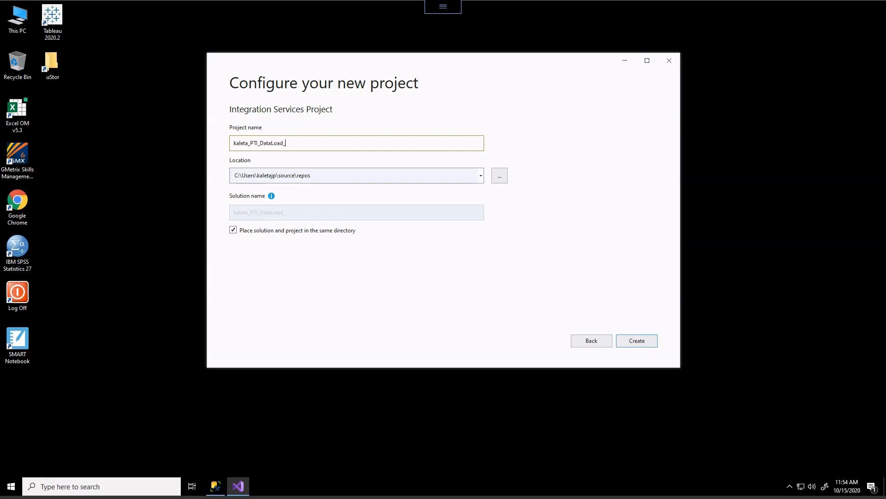
{"action": "type", "text": "ex"}
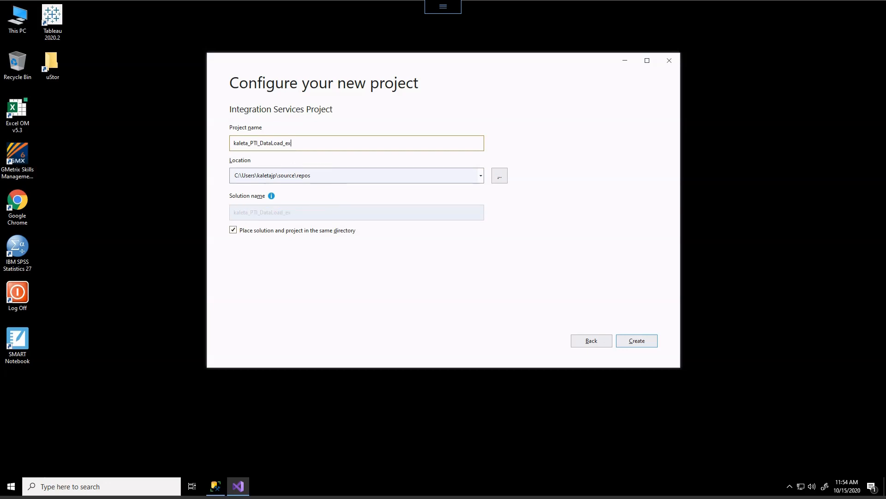
{"action": "type", "text": "DD"}
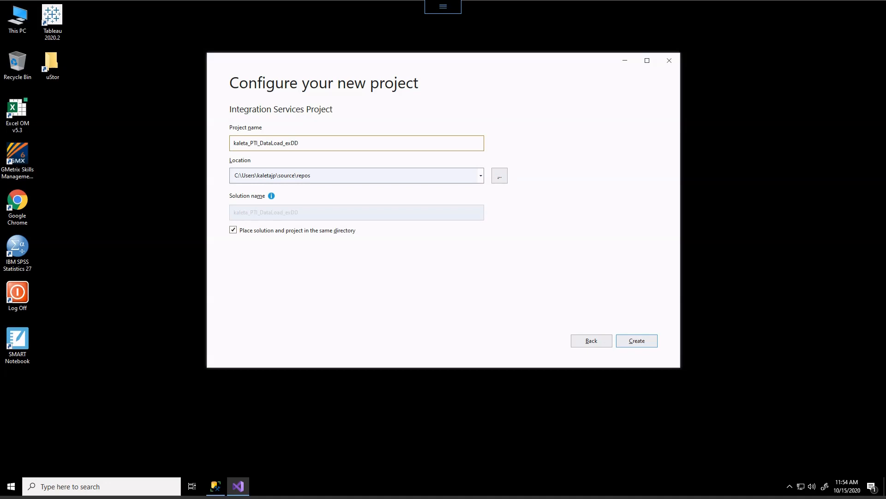
{"action": "left_click", "coordinate": [499, 175]}
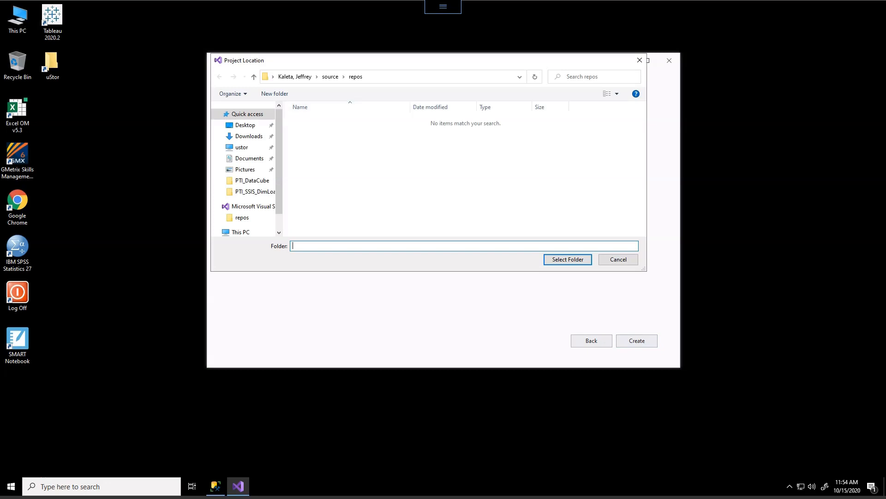
{"action": "left_click", "coordinate": [396, 76]}
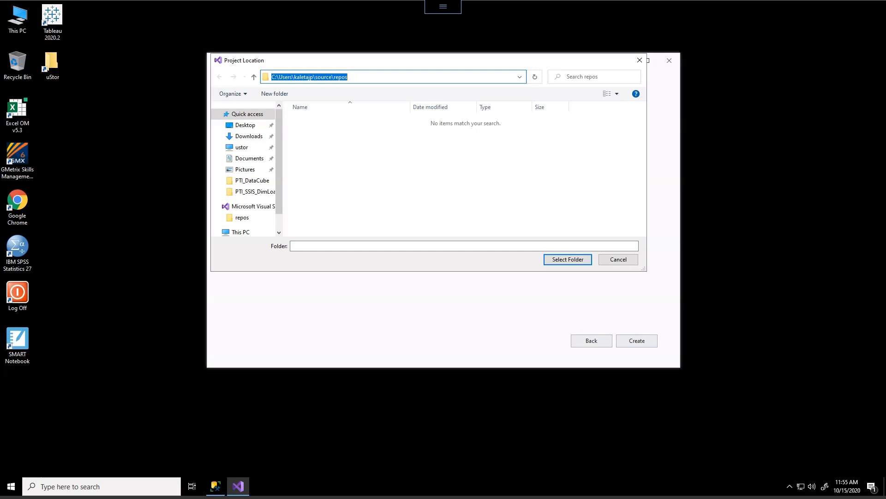
- Point the location browser at the \\cis-analytics.its.appstate.edu network share
{"action": "type", "text": "\\\\"}
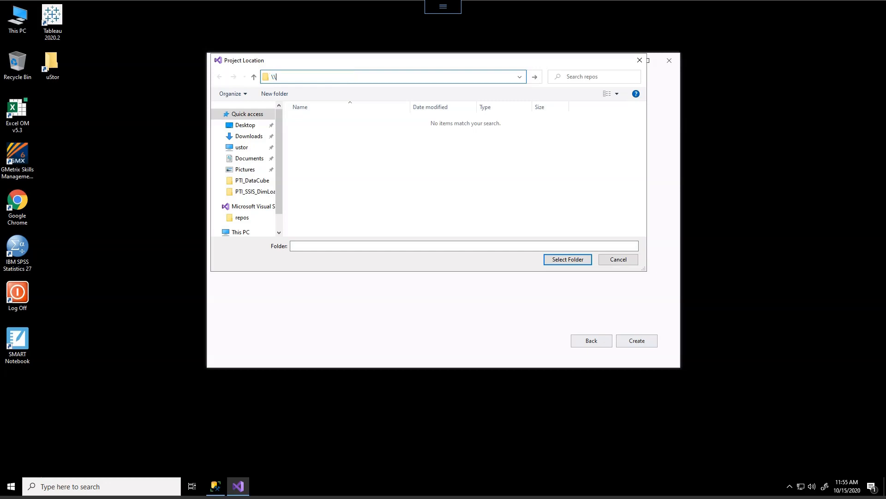
{"action": "type", "text": "cis"}
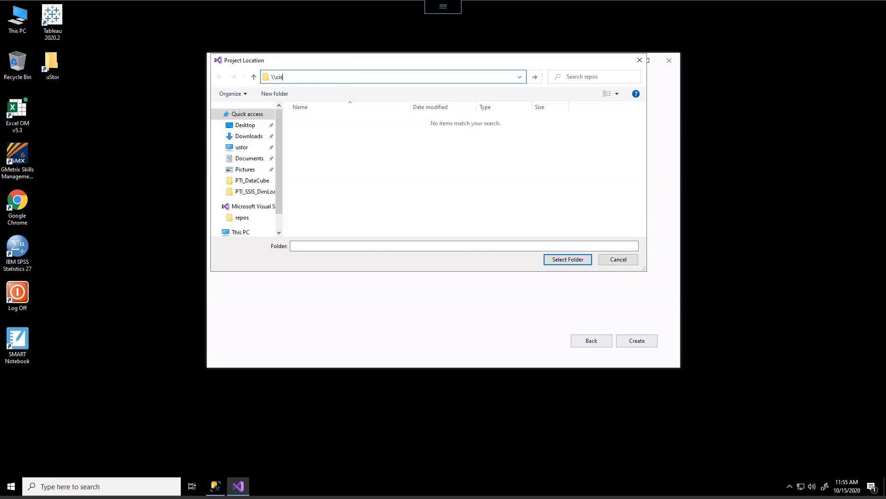
{"action": "type", "text": "-analytics"}
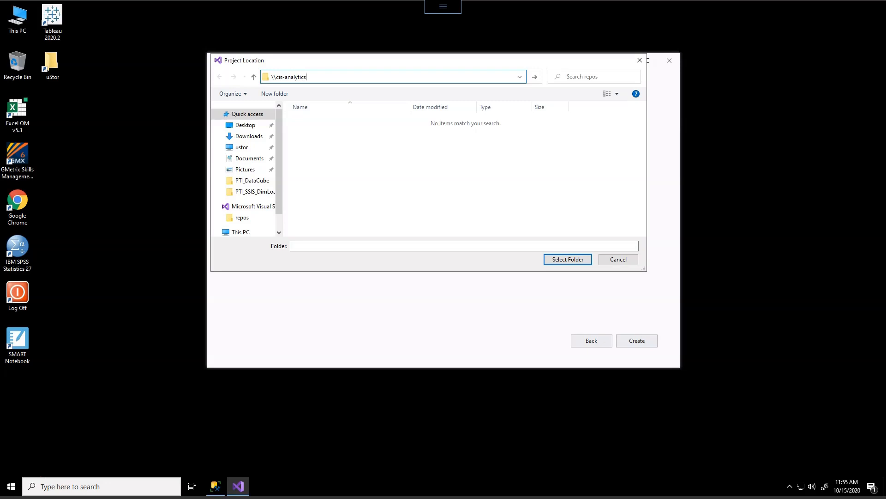
{"action": "type", "text": ".its."}
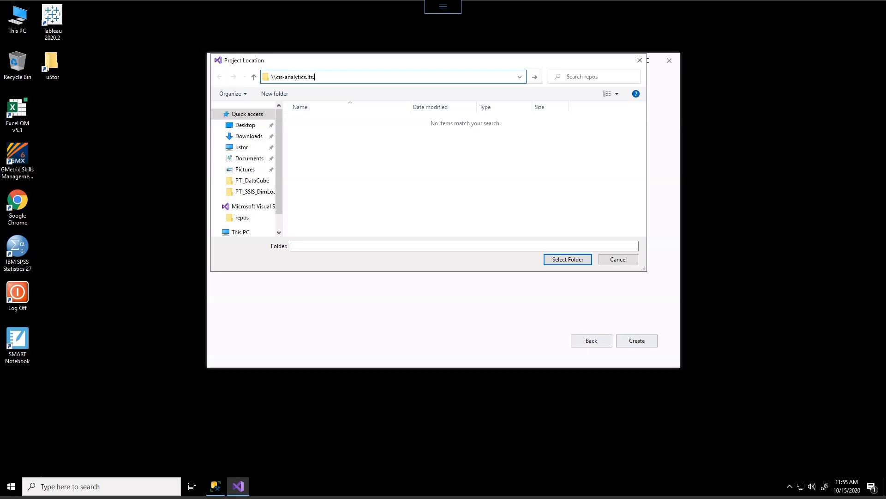
{"action": "type", "text": "a"}
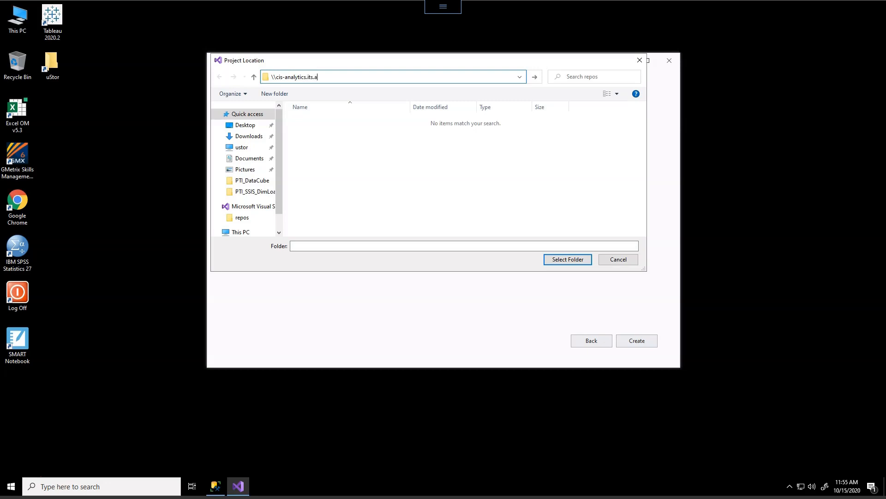
{"action": "type", "text": "ppstate.edu"}
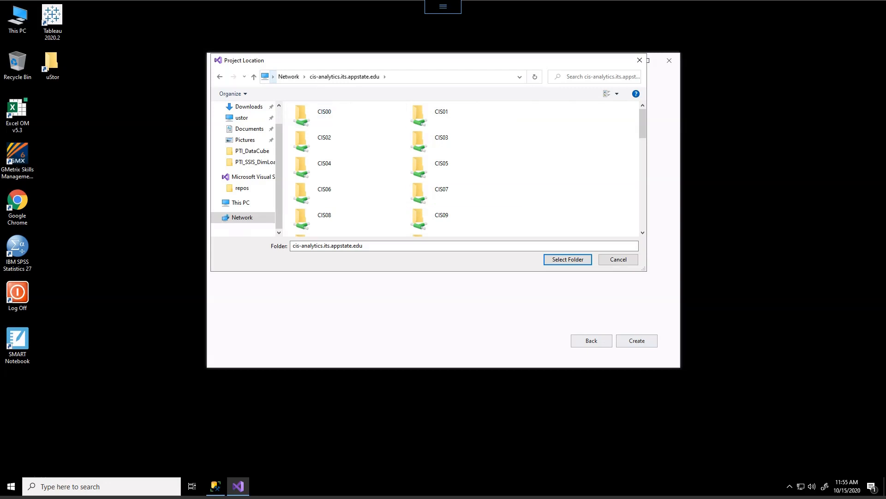
- Create a PTI_DataLoad_ex folder inside CIS00 and open it
{"action": "left_click", "coordinate": [324, 111]}
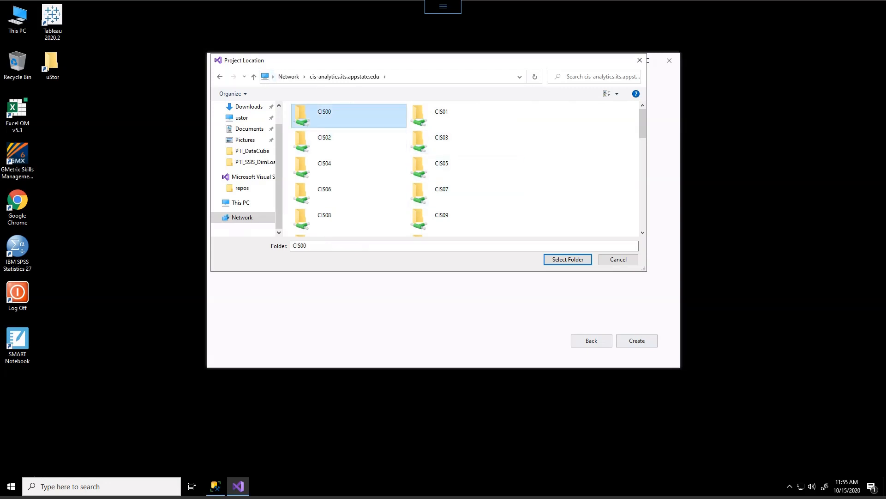
{"action": "double_click", "coordinate": [324, 112]}
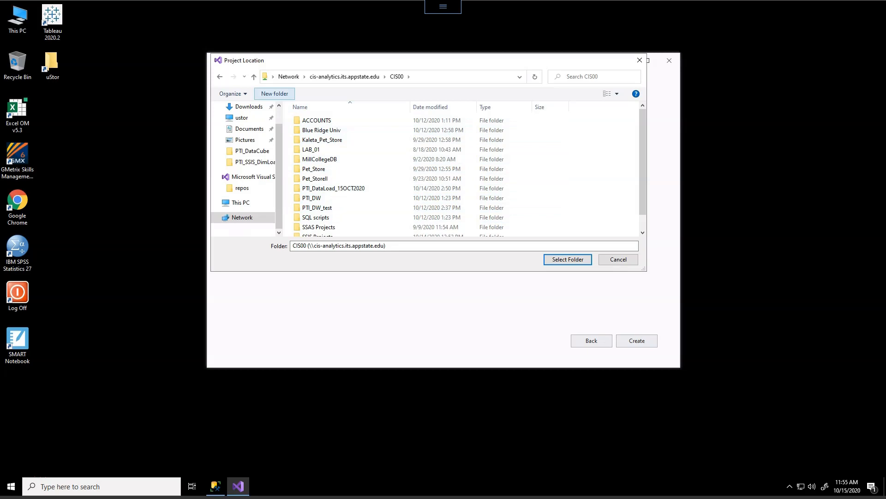
{"action": "left_click", "coordinate": [274, 93]}
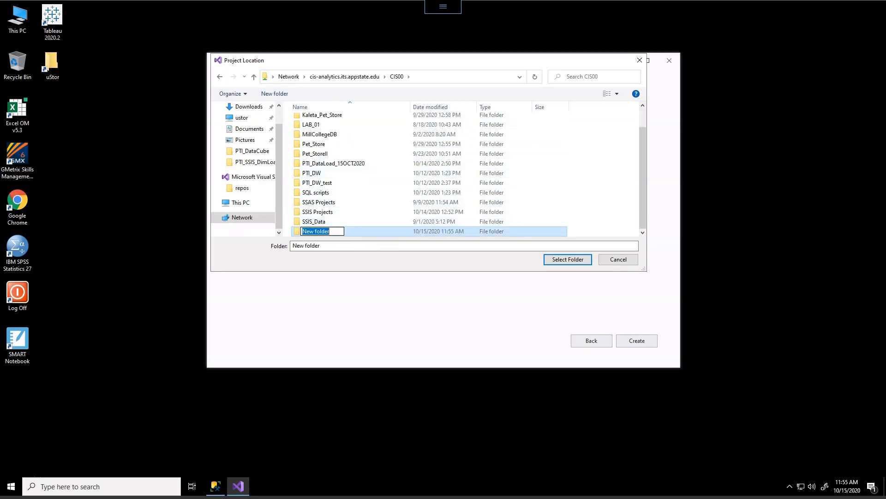
{"action": "type", "text": "P"}
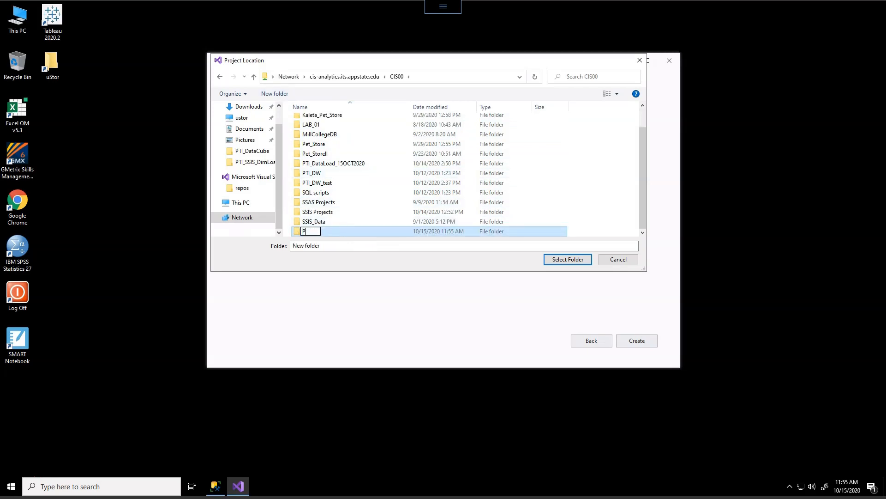
{"action": "type", "text": "TI_DataLoad_"}
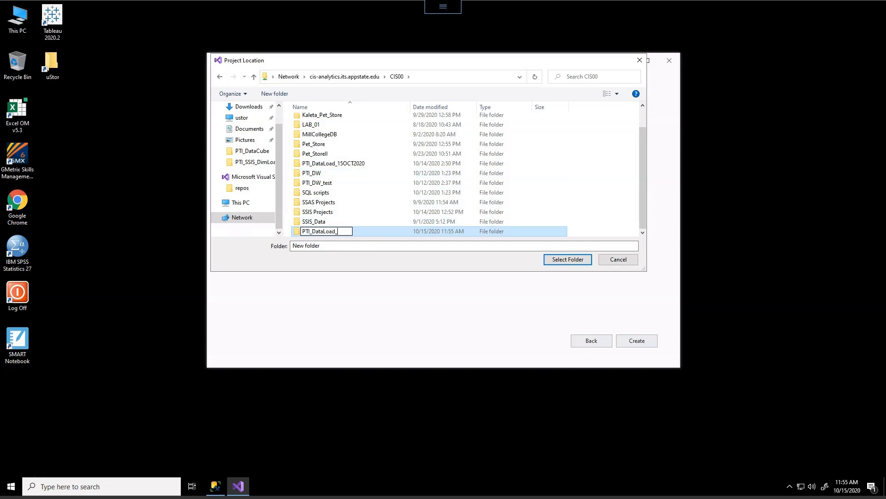
{"action": "type", "text": "ex"}
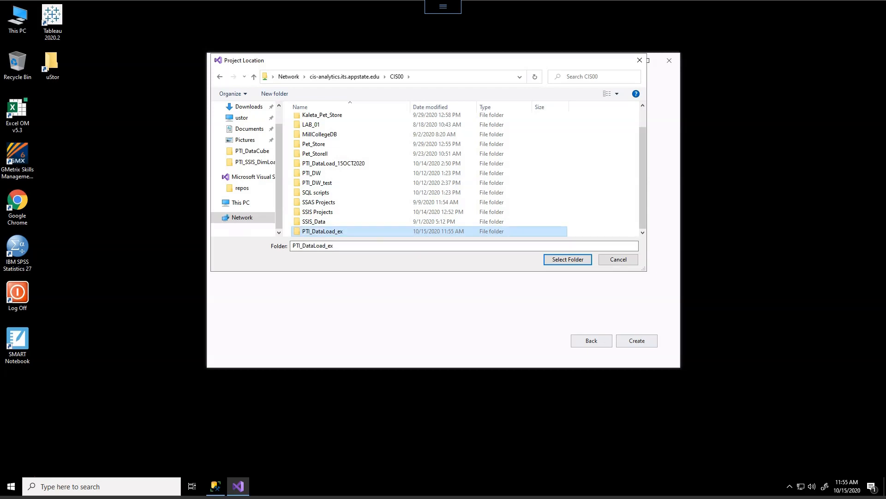
{"action": "double_click", "coordinate": [323, 231]}
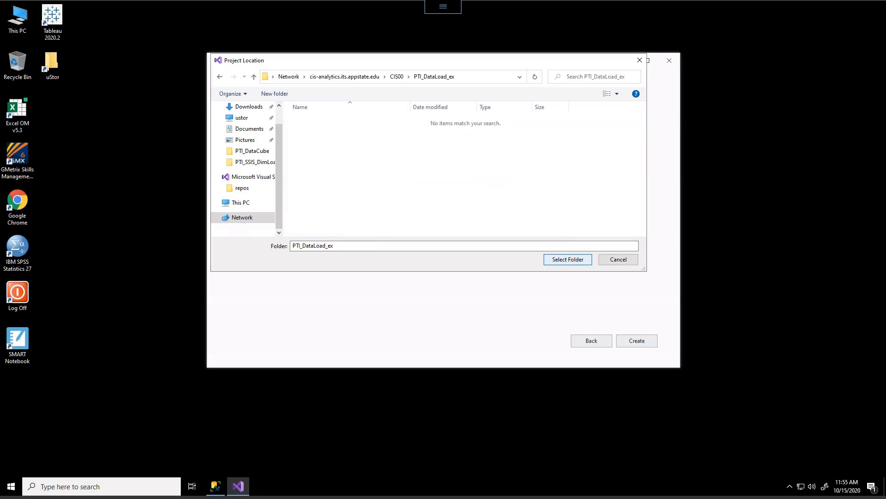
- Use CIS00\PTI_DataLoad_ex as location, trim the name to kaleta_PTI_DataLoad_ex, and create
{"action": "left_click", "coordinate": [567, 259]}
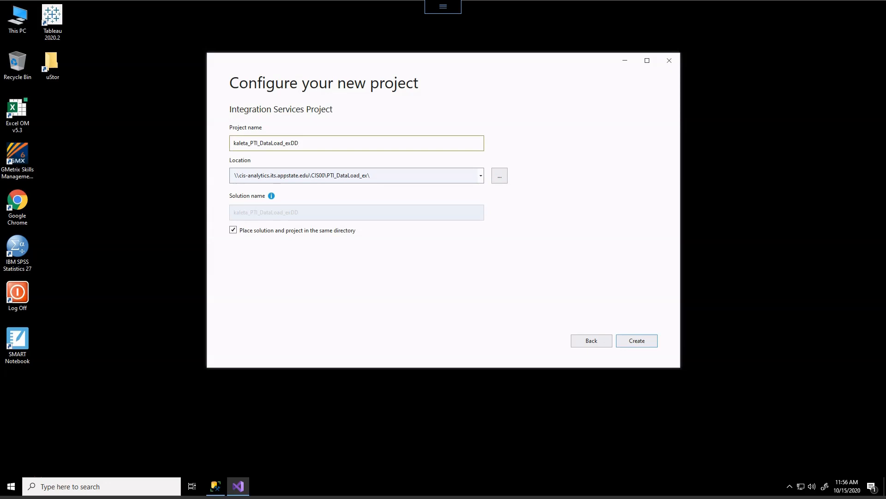
{"action": "key", "text": "Backspace"}
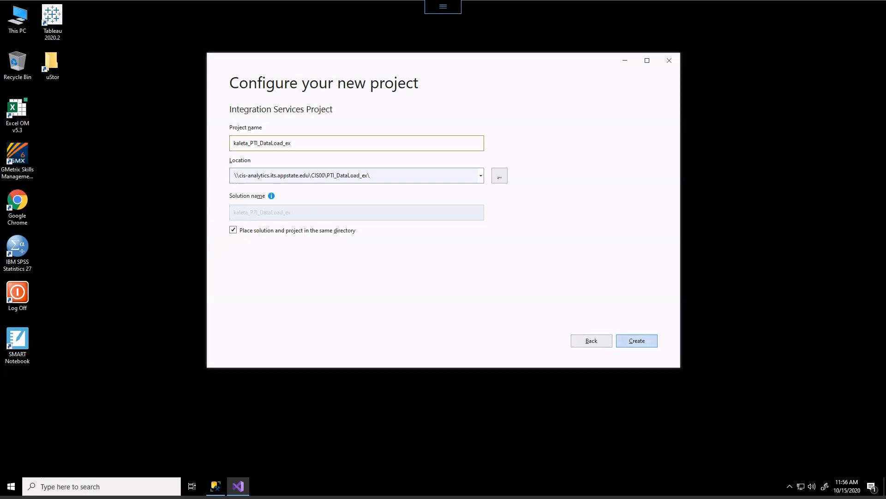
{"action": "left_click", "coordinate": [636, 340]}
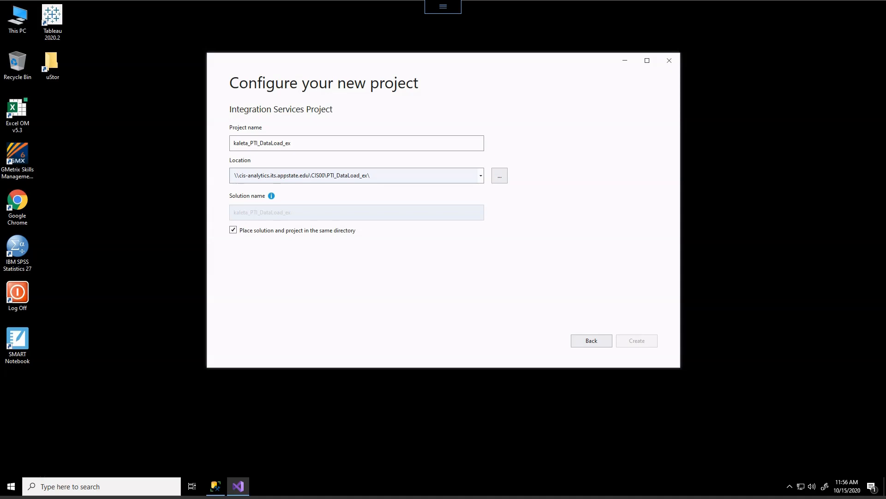
- Let the kaleta_PTI_DataLoad_ex project open on an empty Package.dtsx Control Flow
{"action": "left_click", "coordinate": [635, 340]}
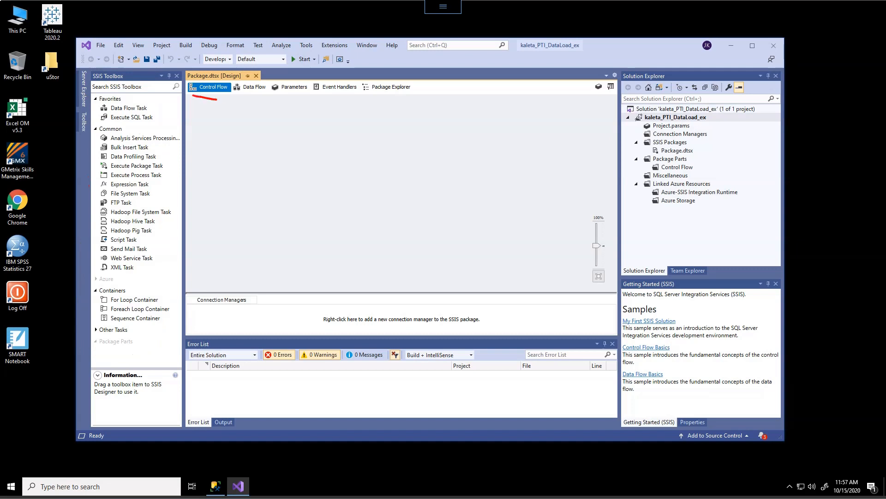
{"action": "left_click", "coordinate": [209, 87]}
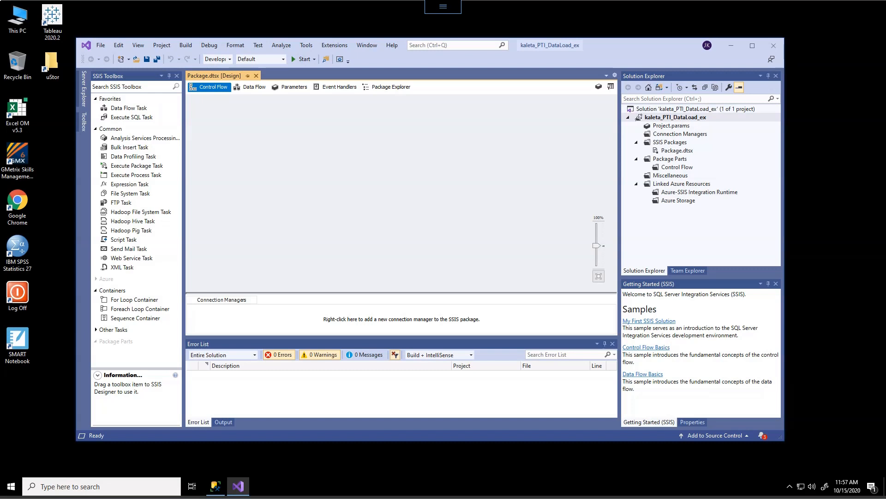
- Place a Data Flow Task near the top-left of the Package.dtsx control flow
{"action": "left_click_drag", "start_coordinate": [209, 218], "coordinate": [387, 121]}
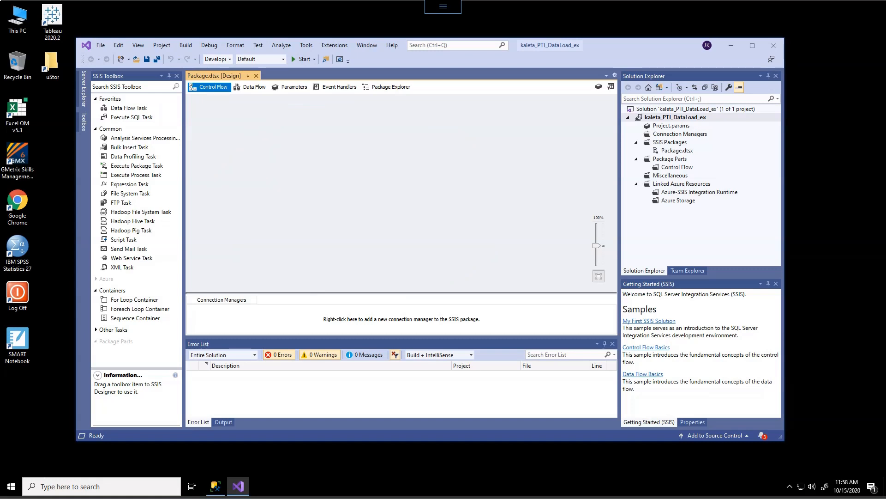
{"action": "left_click", "coordinate": [129, 108]}
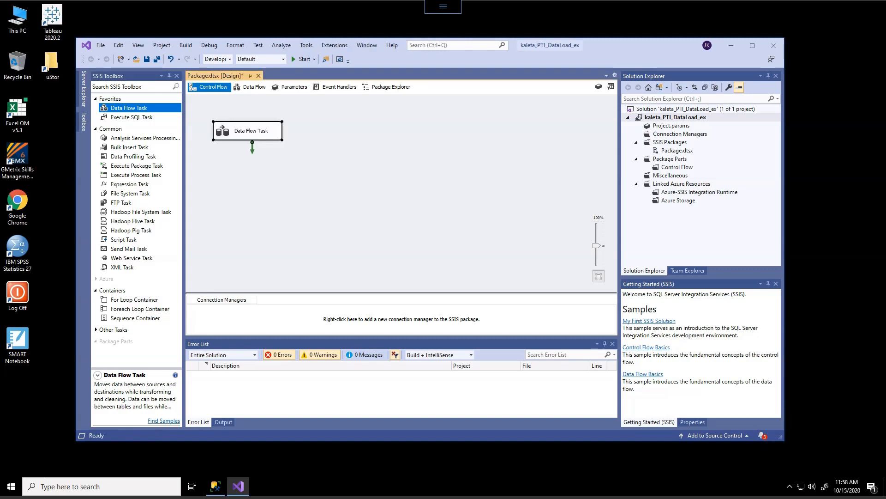
{"action": "mouse_move", "coordinate": [249, 131]}
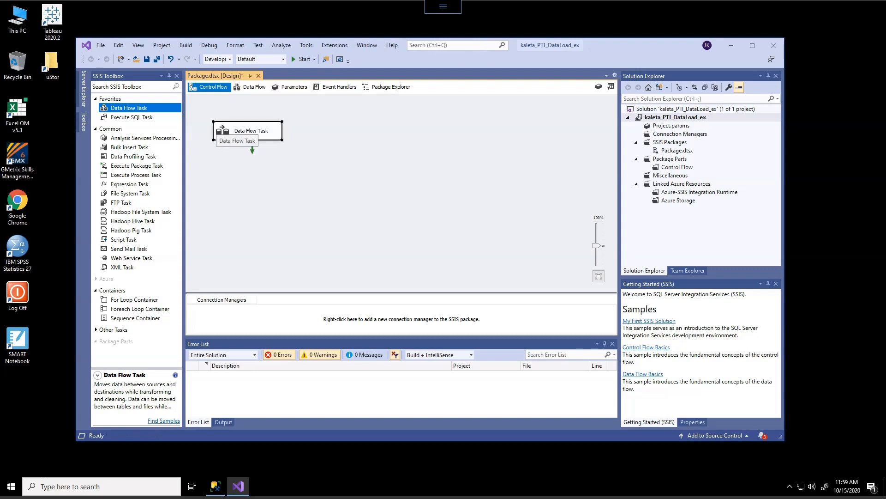